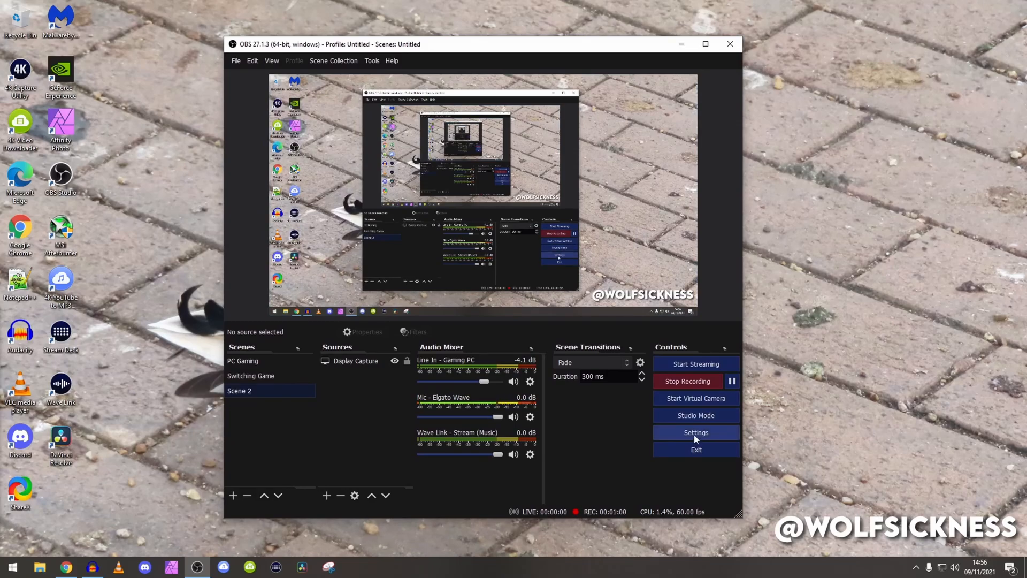
# Open Settings and scroll through the General options for updates, output confirmations and snapping
pyautogui.click(695, 432)
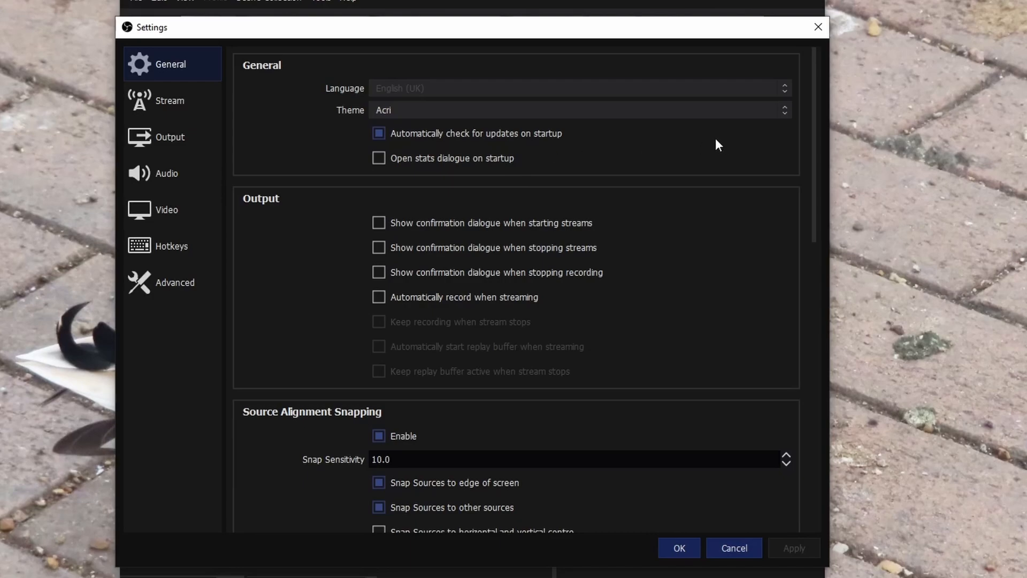
pyautogui.moveTo(815, 173)
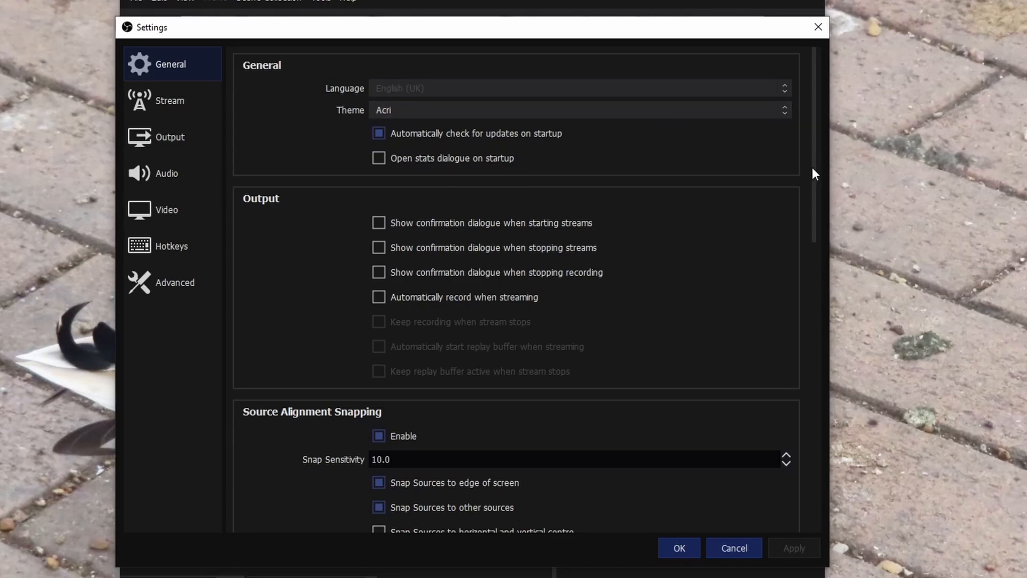
pyautogui.scroll(-3)
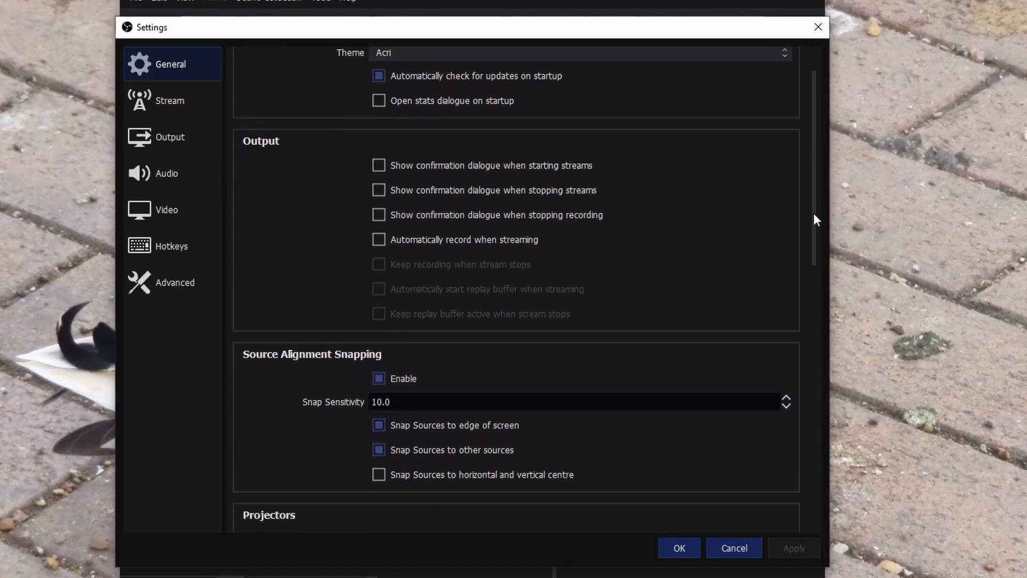
pyautogui.scroll(-3)
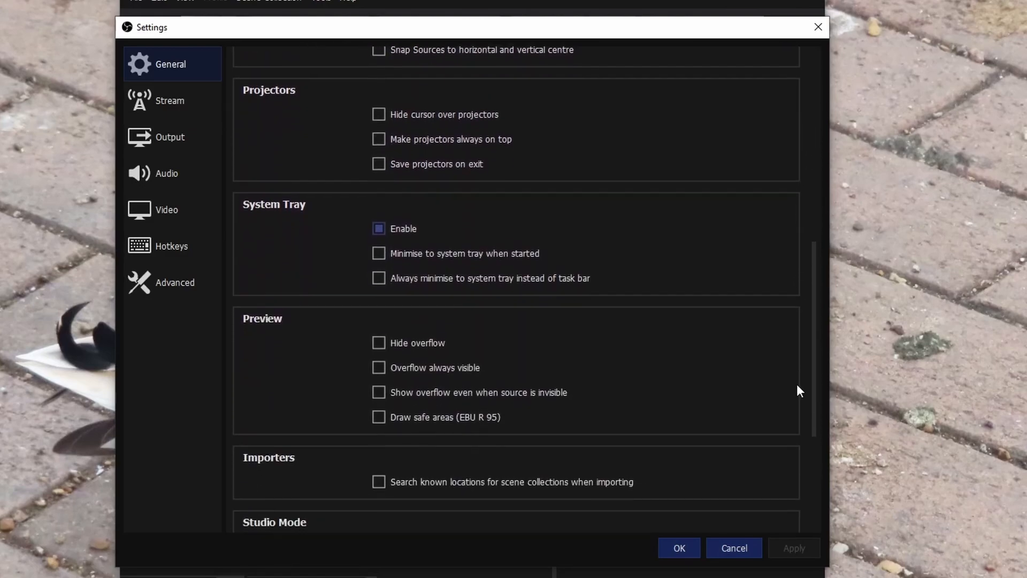
pyautogui.scroll(-3)
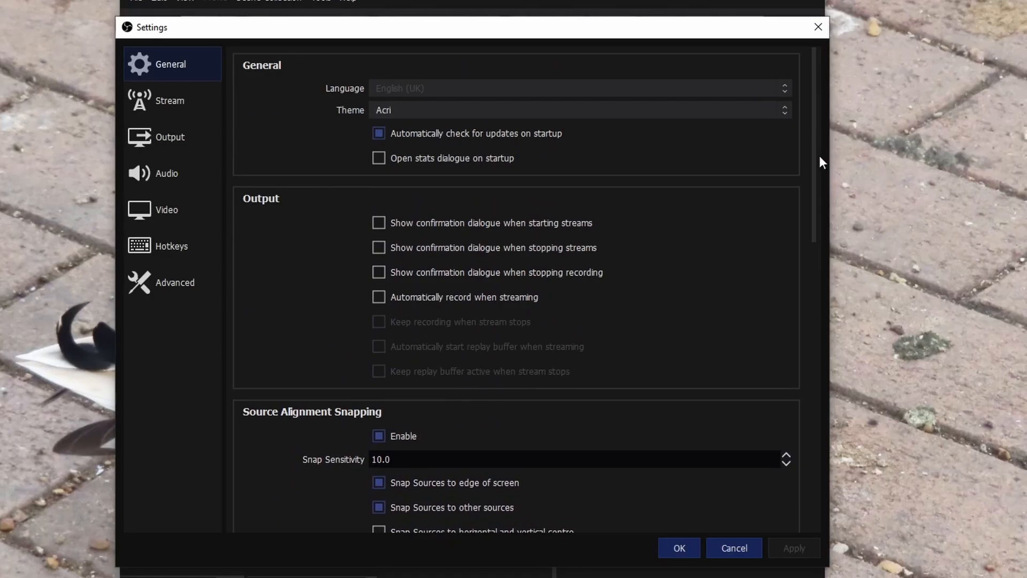
# Show the Stream page set to YouTube - RTMPS with the primary ingest server
pyautogui.click(169, 100)
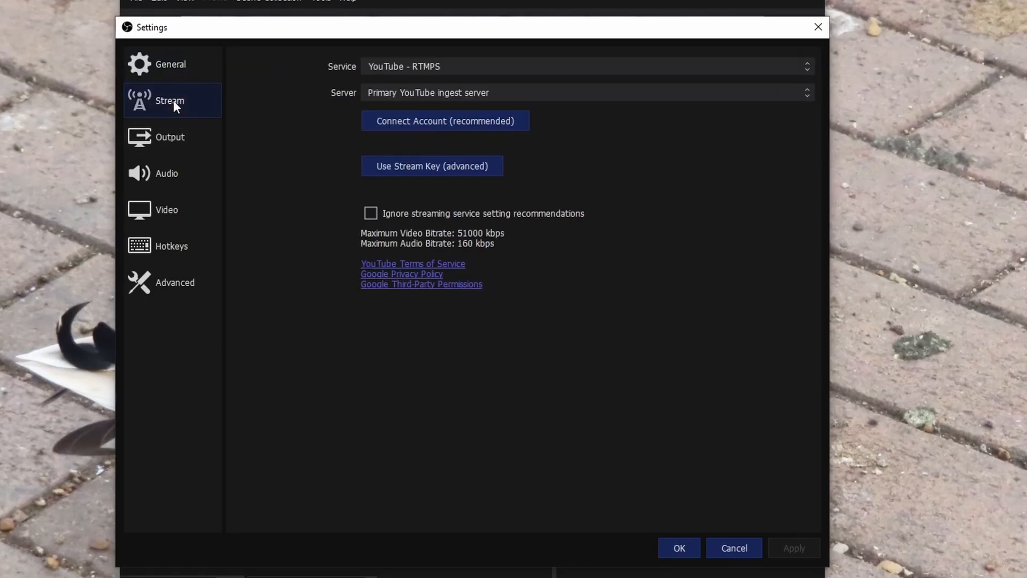
pyautogui.moveTo(249, 91)
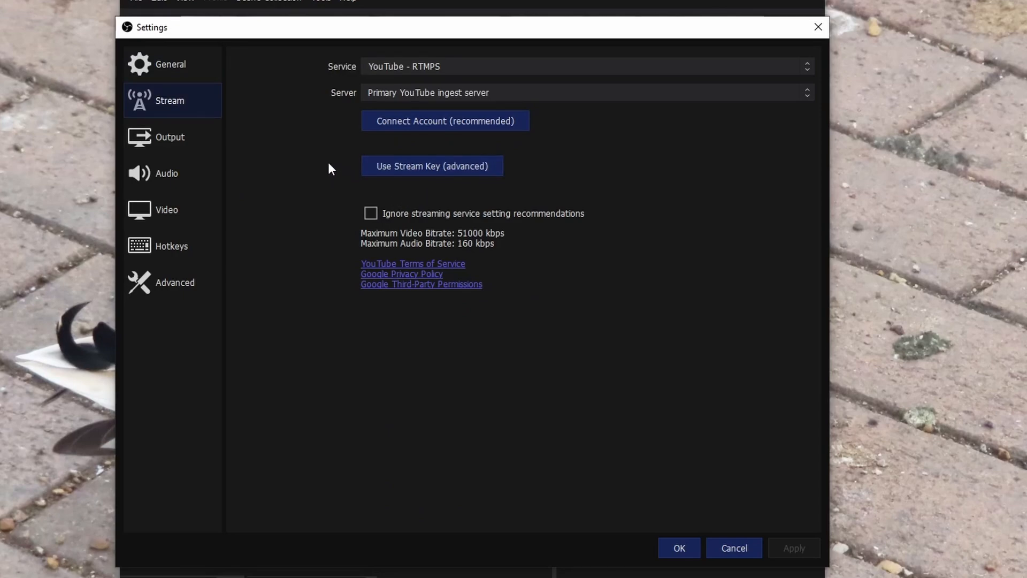
pyautogui.moveTo(328, 146)
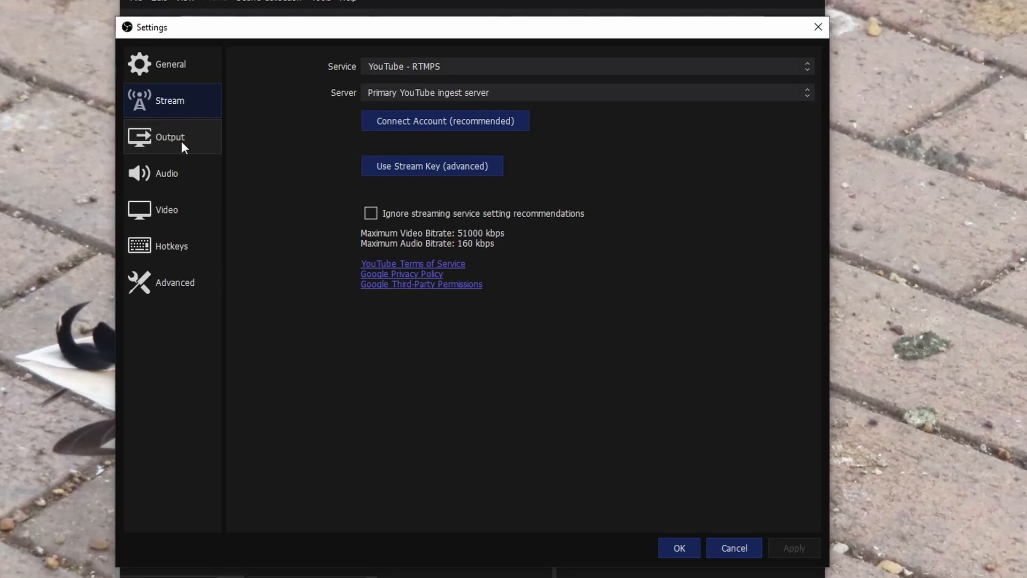
# Show the Advanced Output page with CBR at 12000 Kbps and x264 medium preset
pyautogui.click(170, 137)
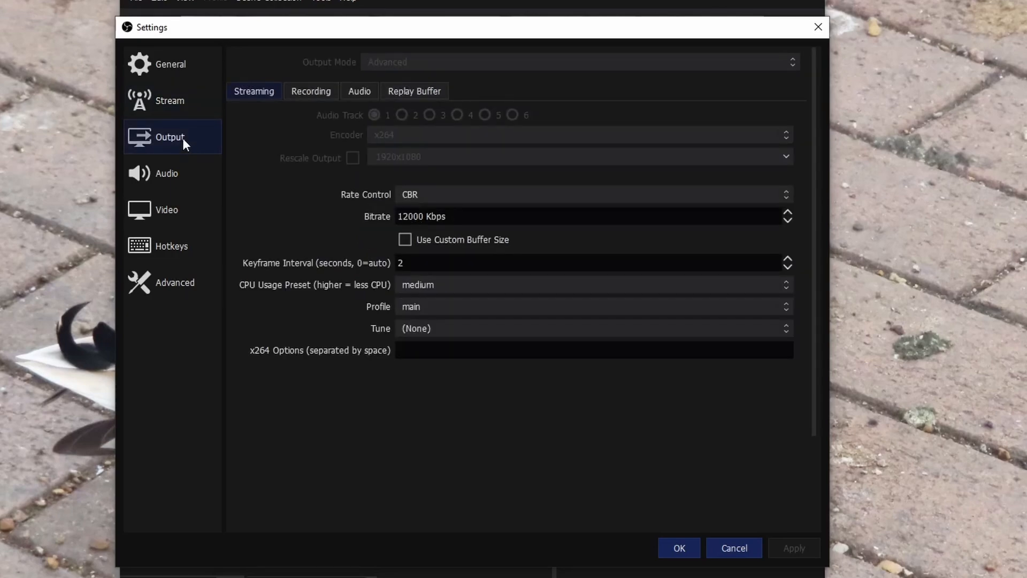
pyautogui.moveTo(259, 146)
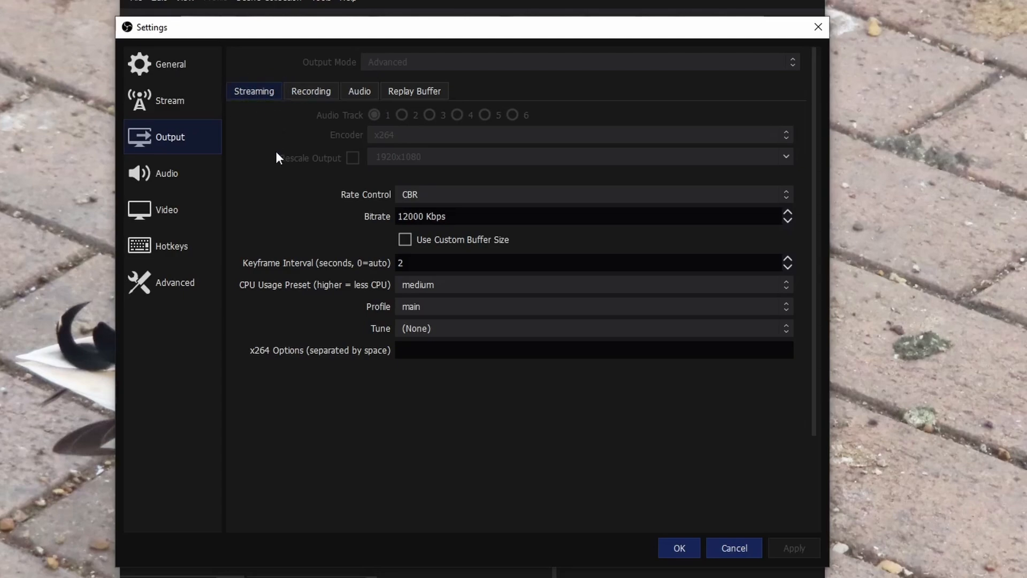
pyautogui.moveTo(307, 145)
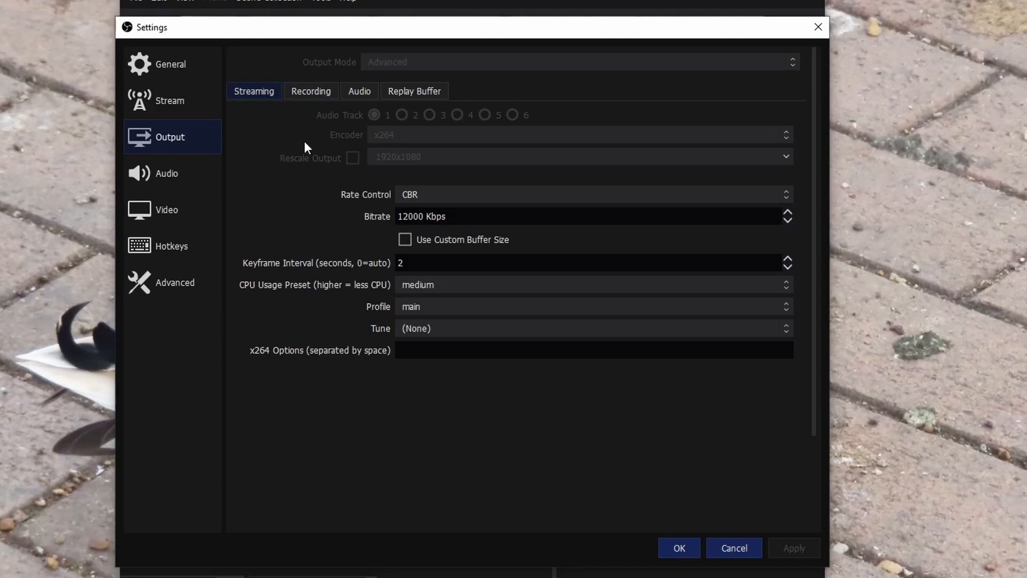
pyautogui.moveTo(257, 156)
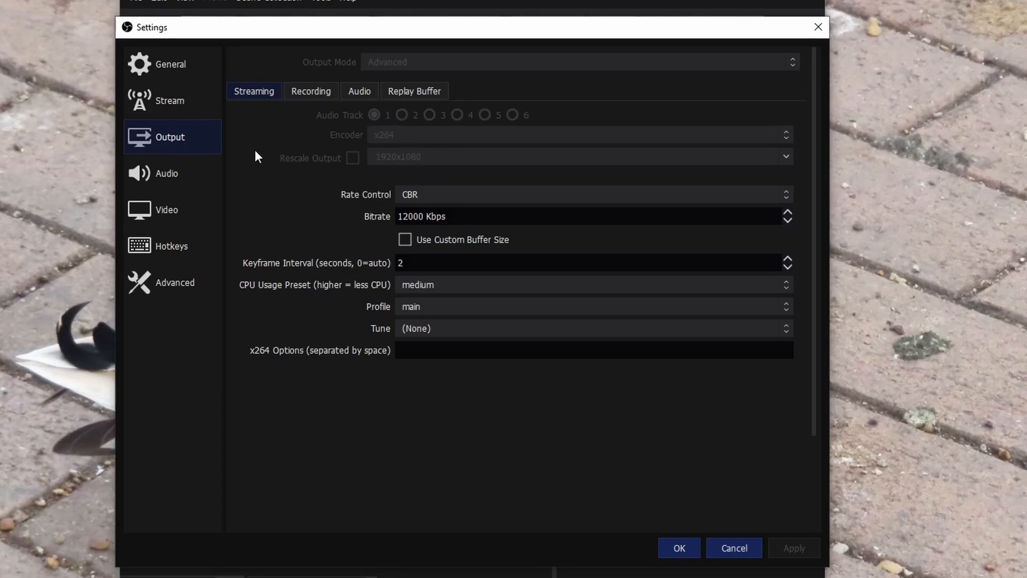
pyautogui.moveTo(278, 139)
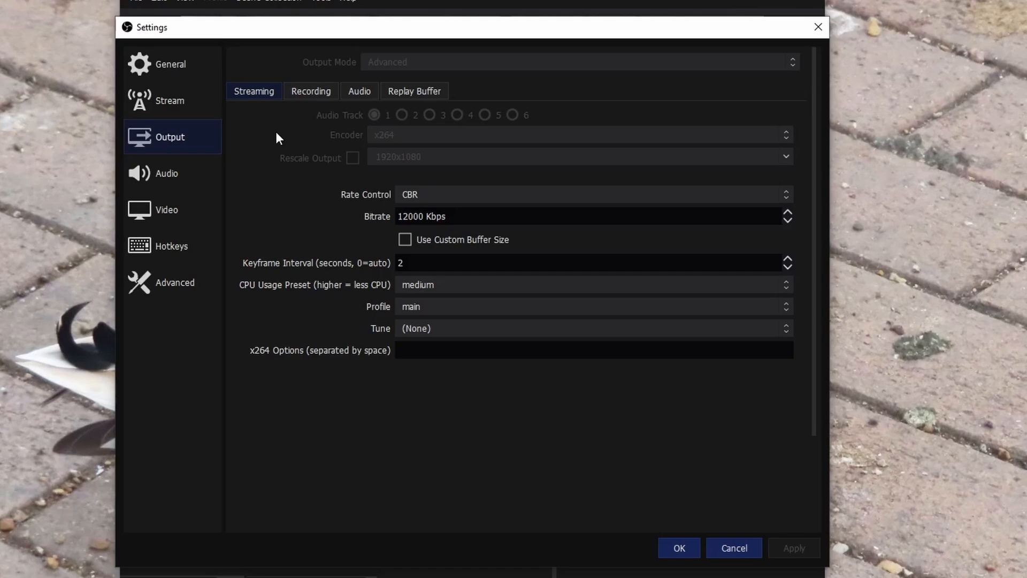
pyautogui.moveTo(362, 155)
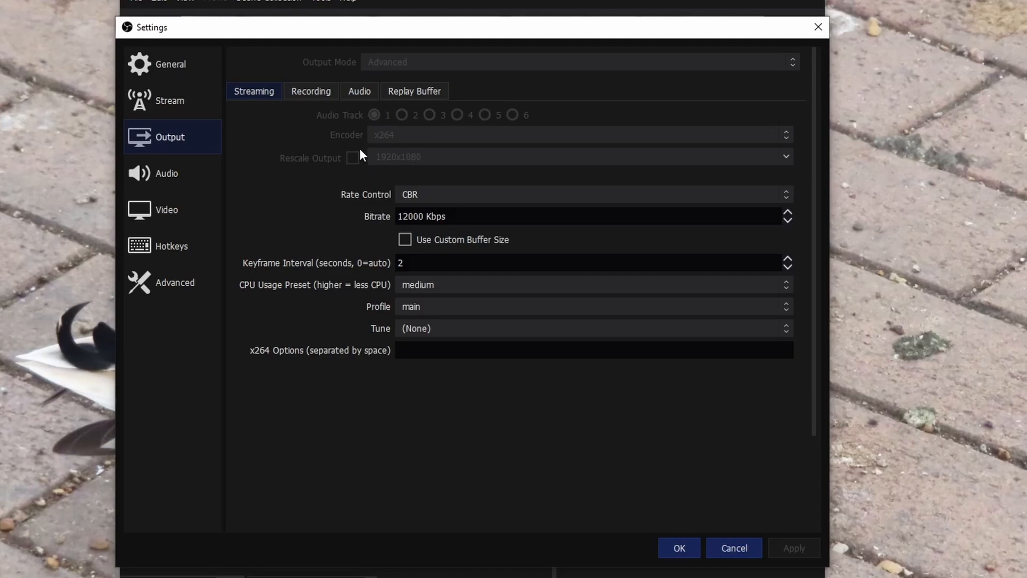
pyautogui.moveTo(219, 201)
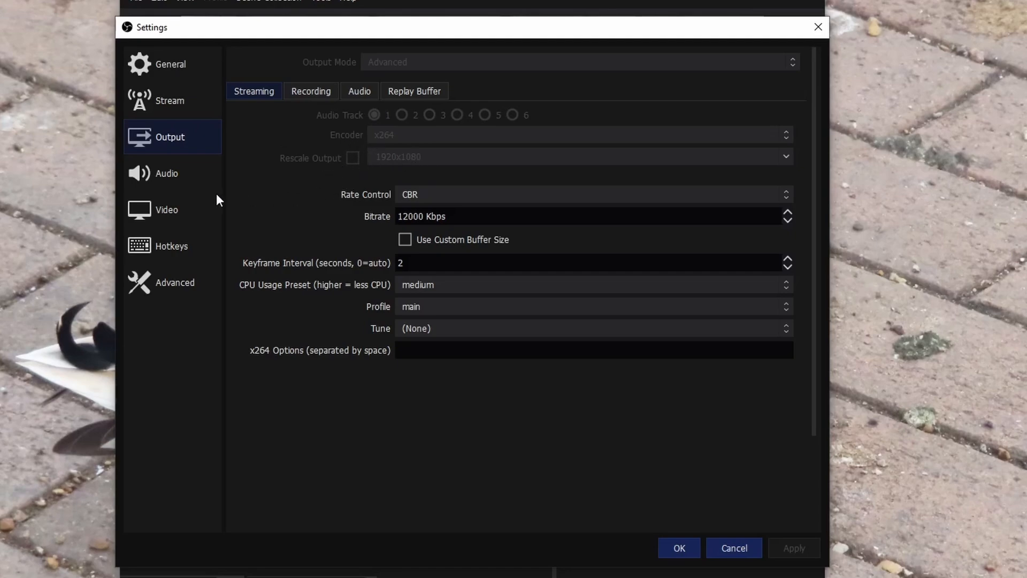
pyautogui.moveTo(216, 211)
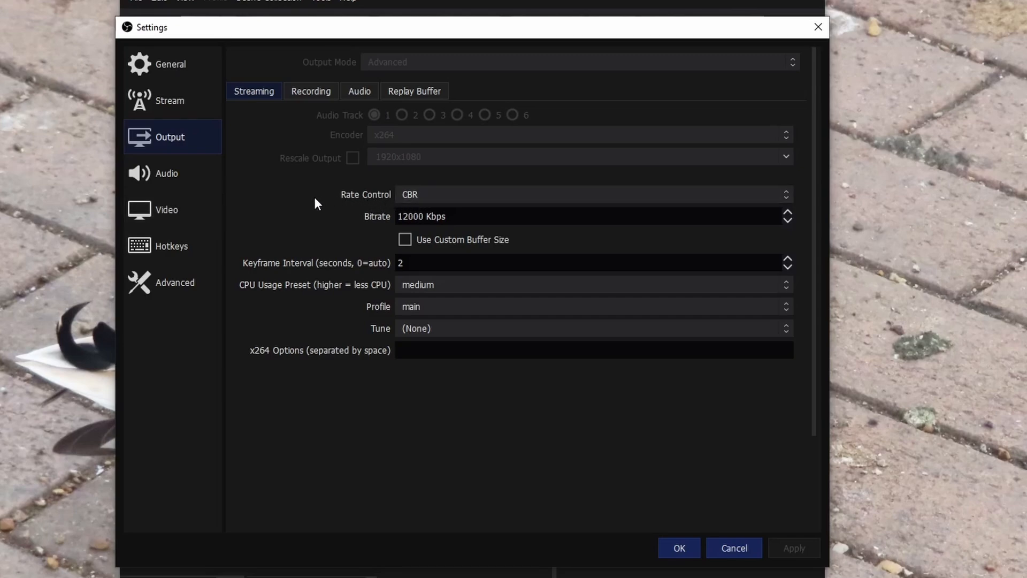
pyautogui.moveTo(279, 197)
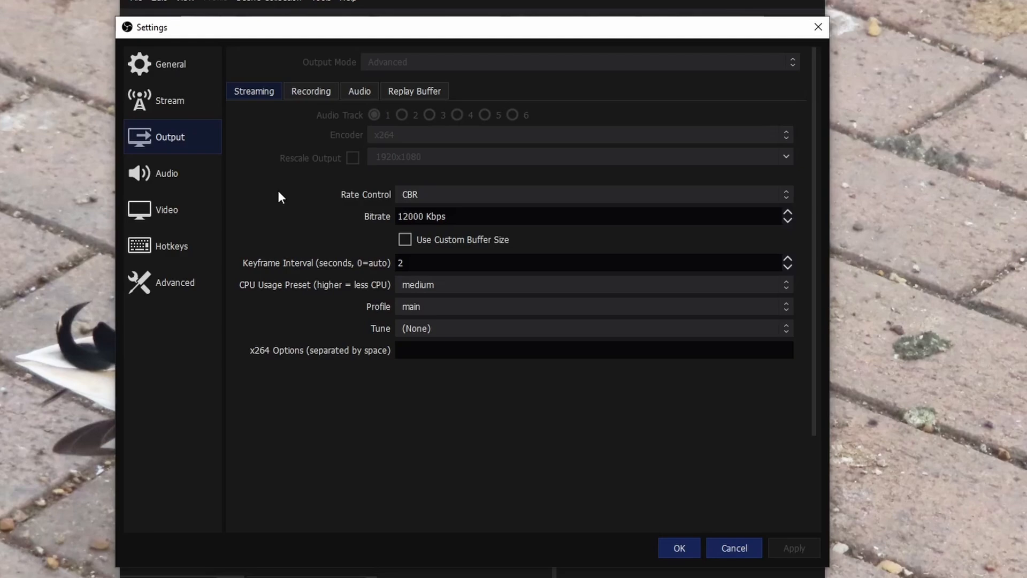
pyautogui.moveTo(331, 207)
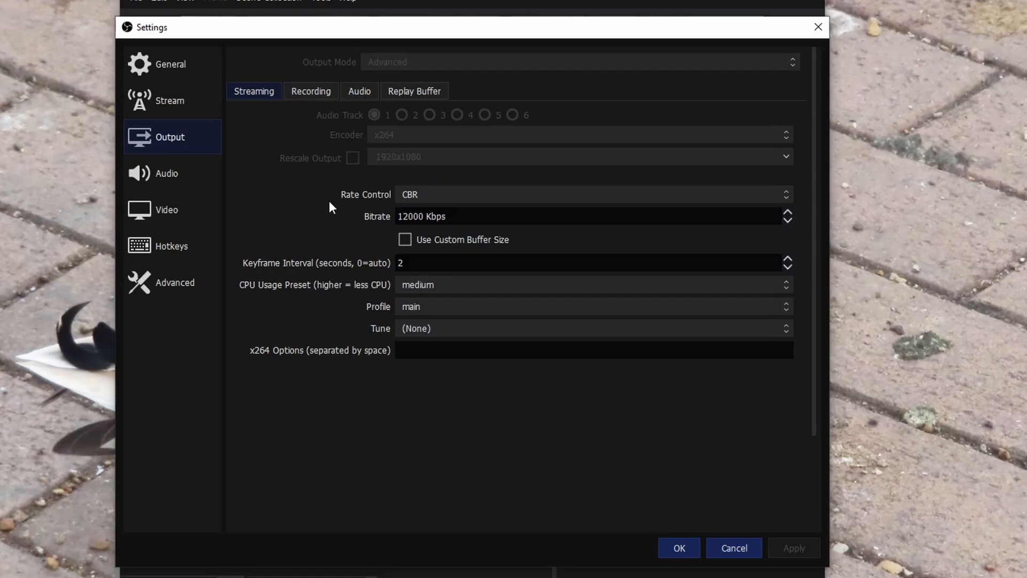
pyautogui.moveTo(419, 161)
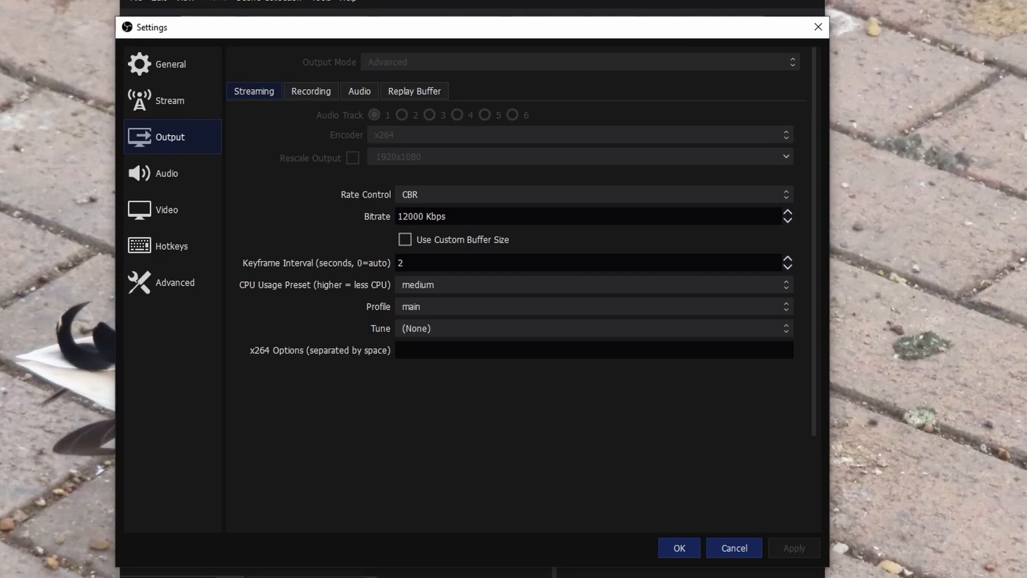
pyautogui.moveTo(285, 203)
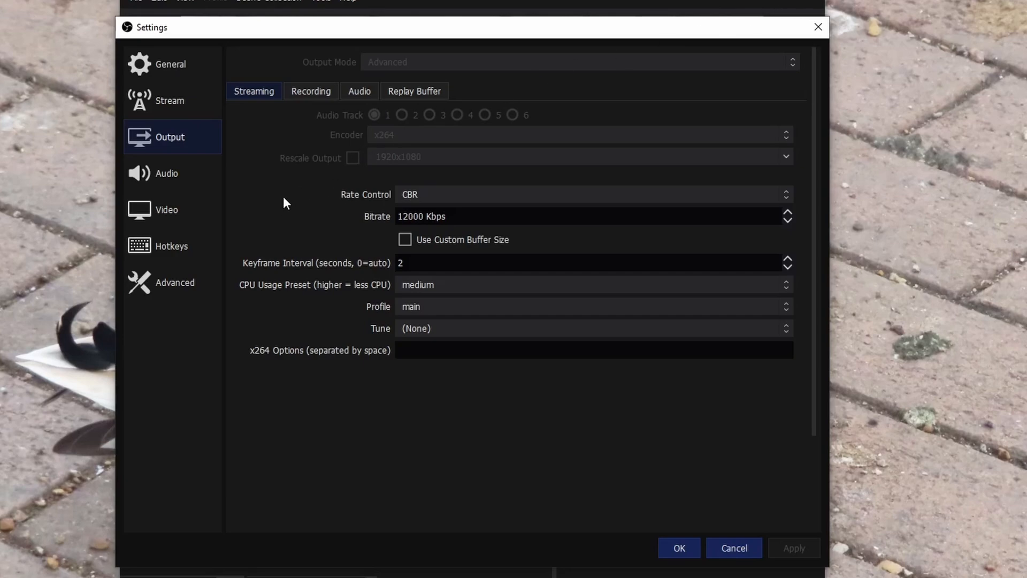
pyautogui.click(166, 172)
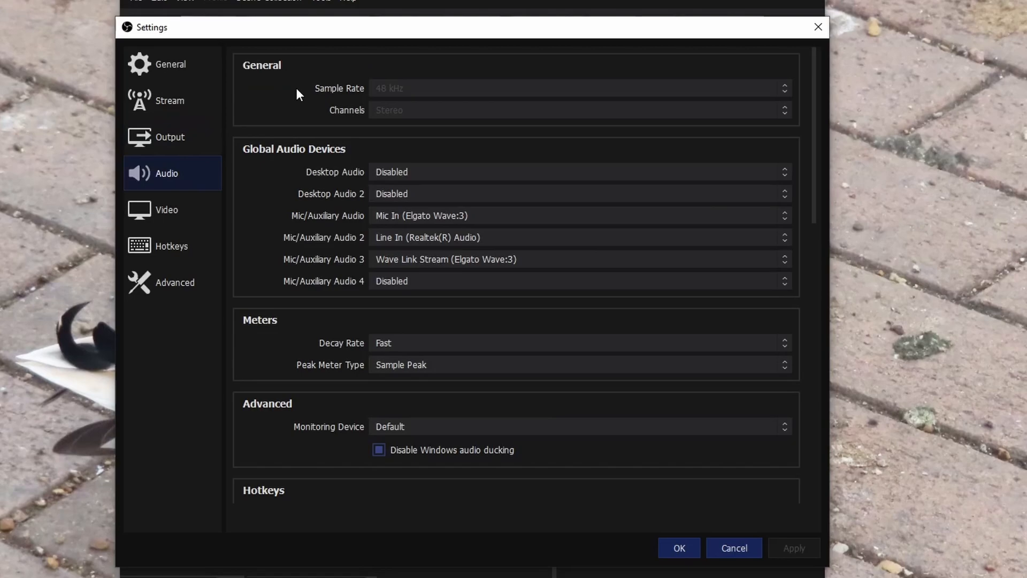
pyautogui.moveTo(311, 252)
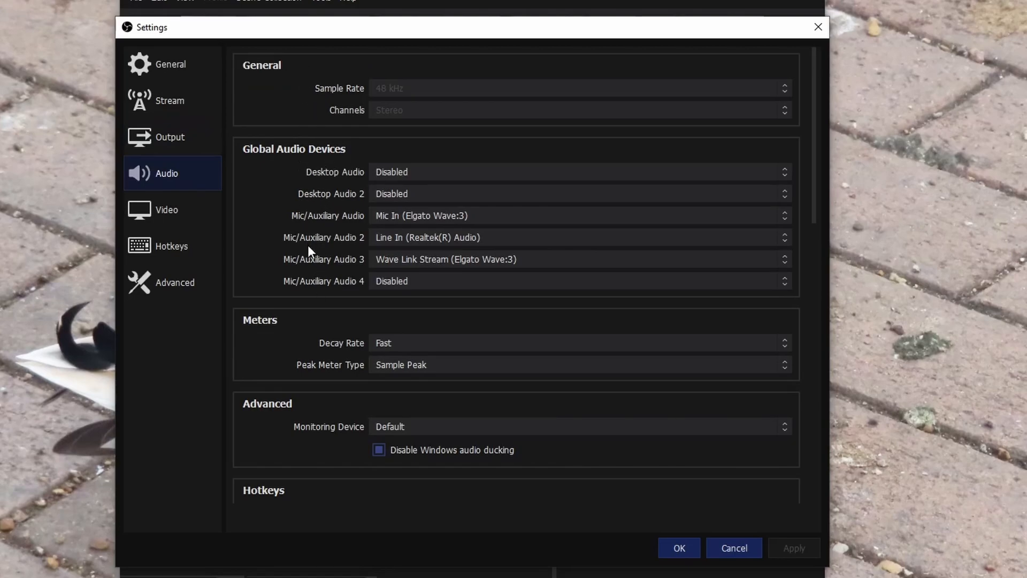
pyautogui.moveTo(322, 210)
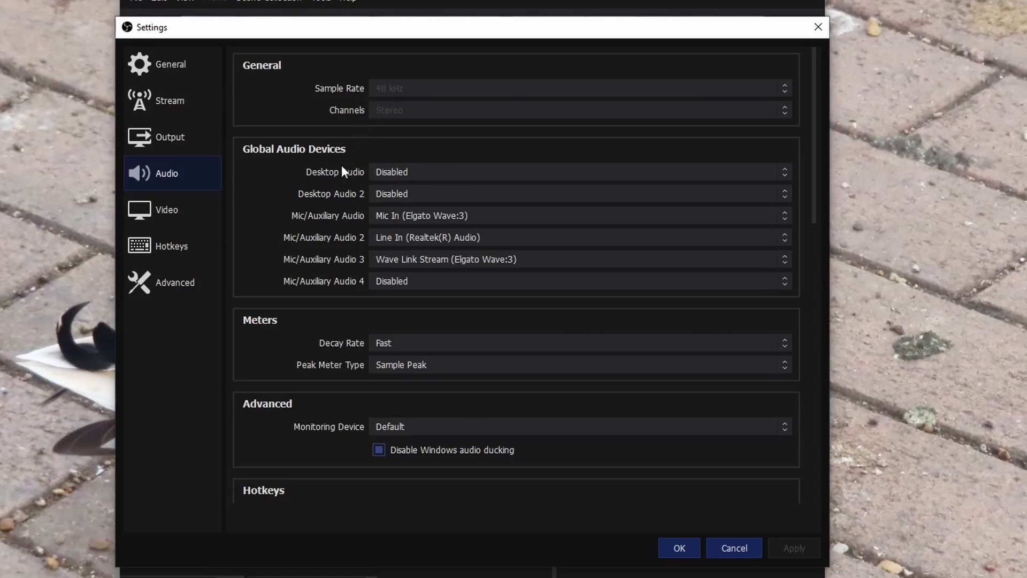
pyautogui.moveTo(313, 189)
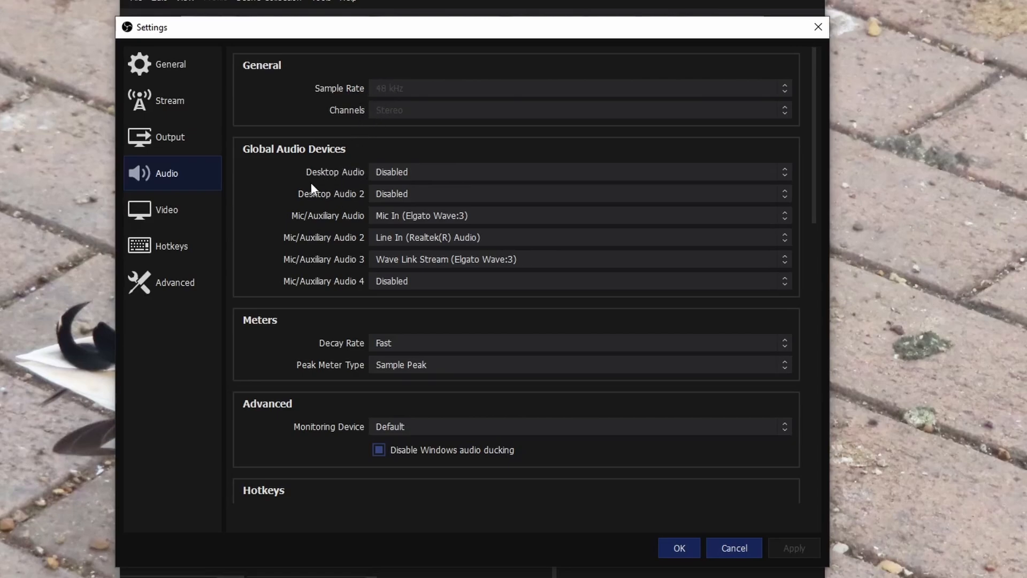
pyautogui.moveTo(313, 219)
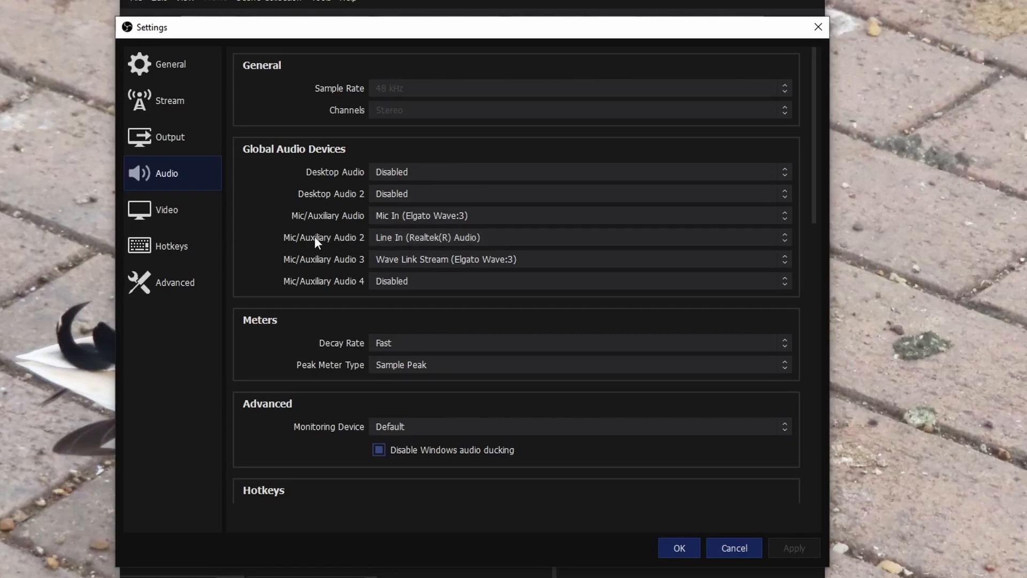
pyautogui.moveTo(340, 266)
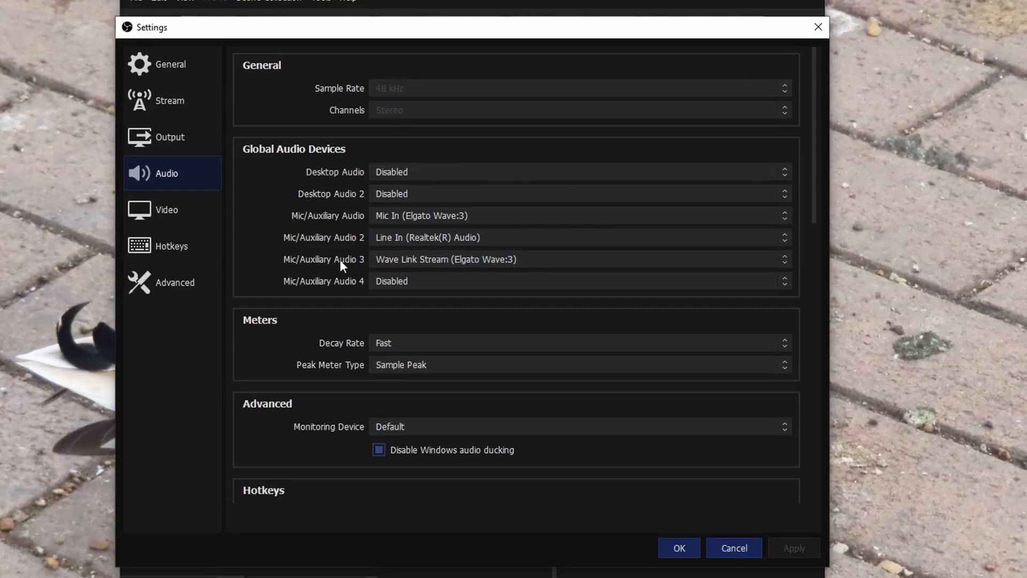
pyautogui.moveTo(338, 267)
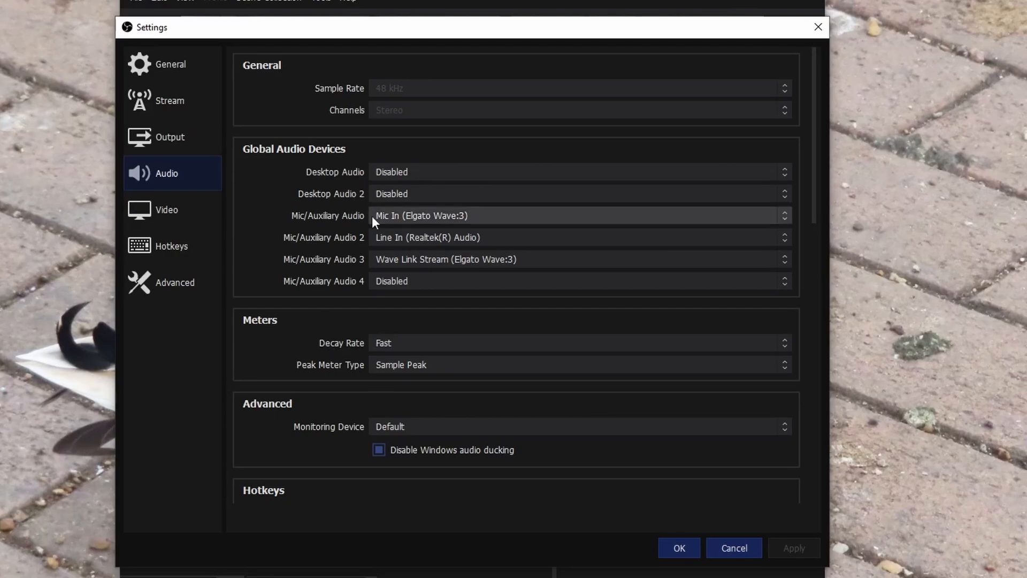
pyautogui.moveTo(377, 322)
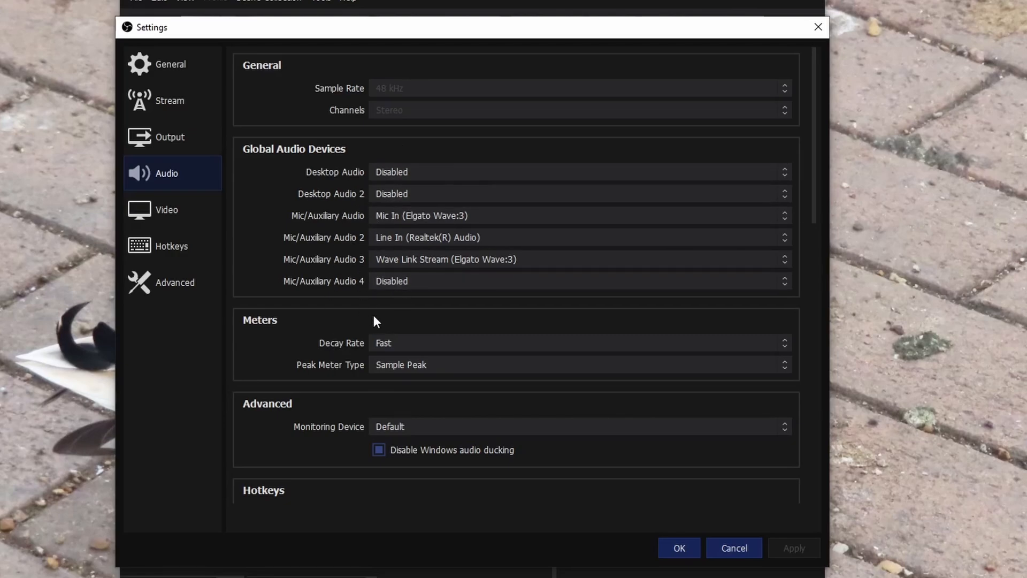
# Show the Video page with 1920x1080 canvas and output resolutions at 60 FPS
pyautogui.click(166, 210)
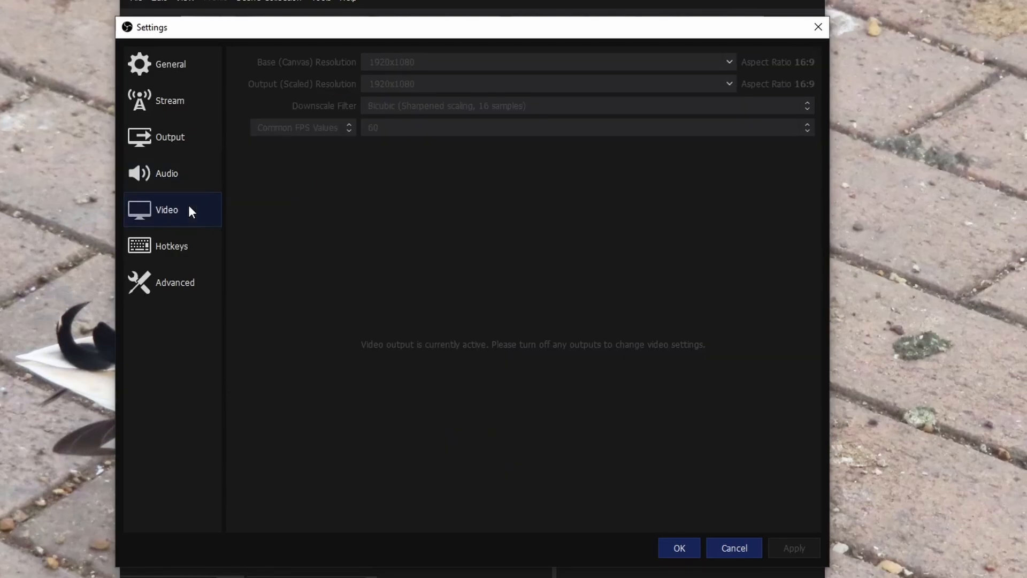
pyautogui.moveTo(271, 70)
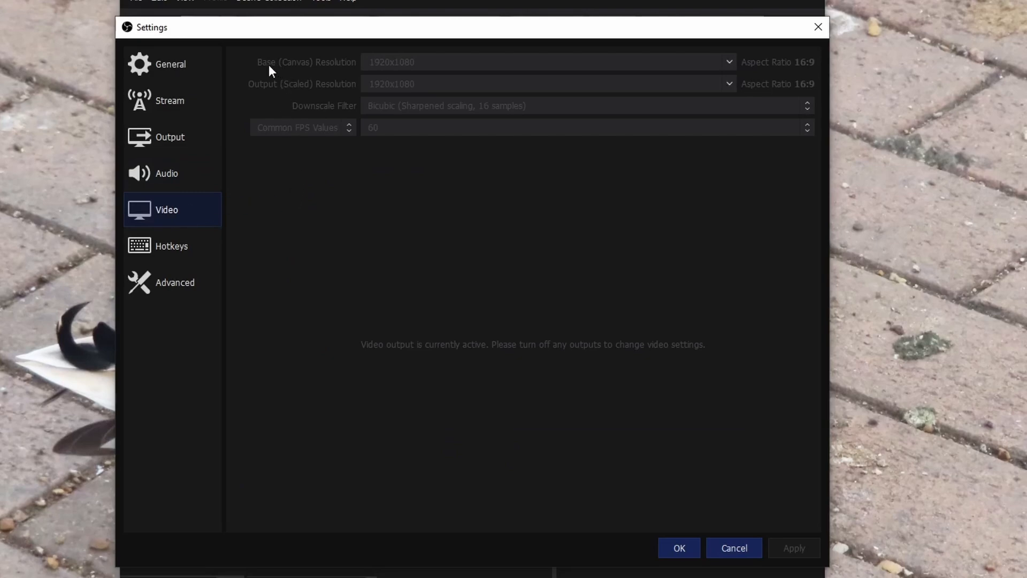
pyautogui.moveTo(309, 84)
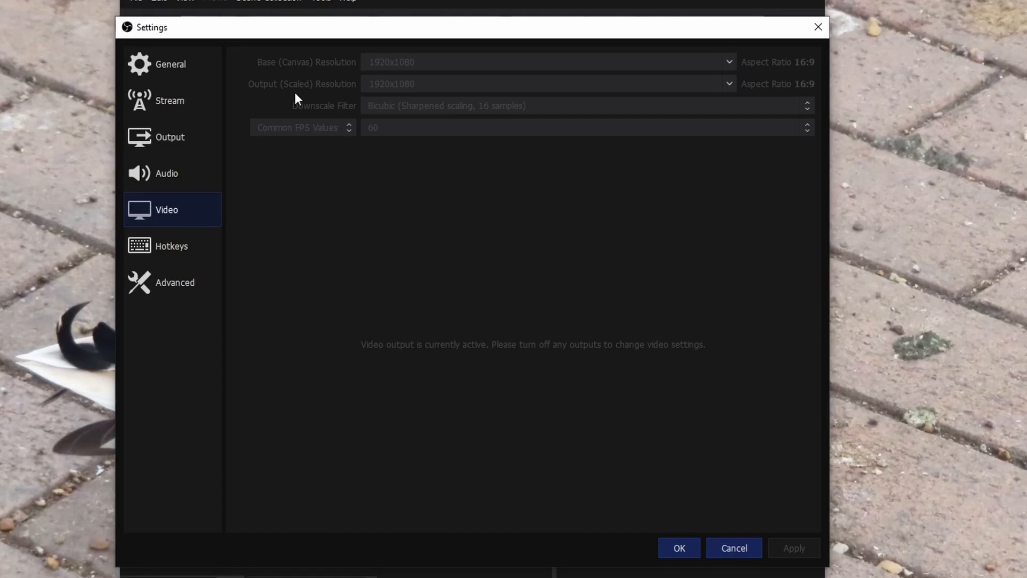
pyautogui.moveTo(197, 251)
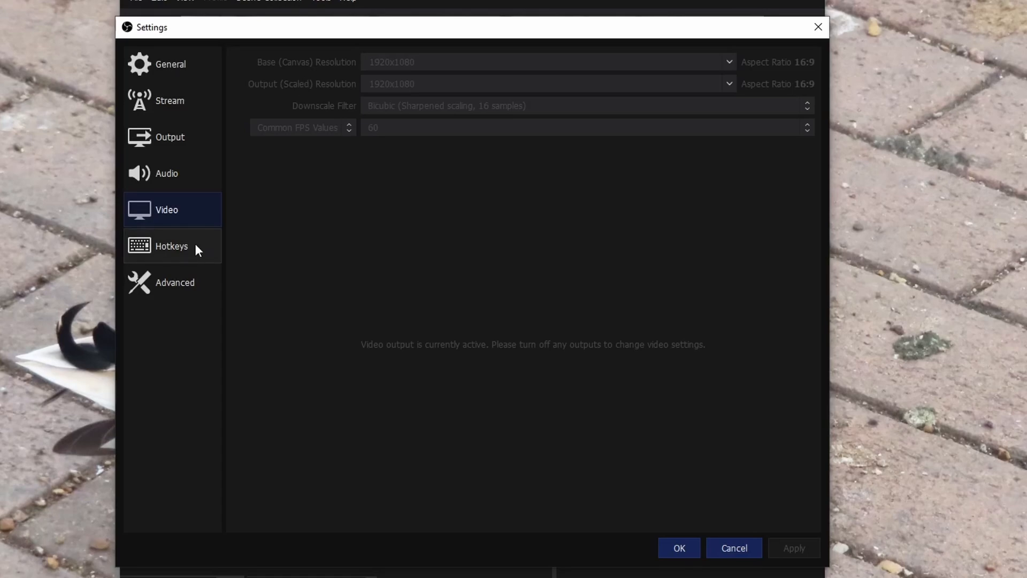
# Show the Hotkeys page listing streaming, recording, replay buffer and virtual camera entries
pyautogui.click(172, 245)
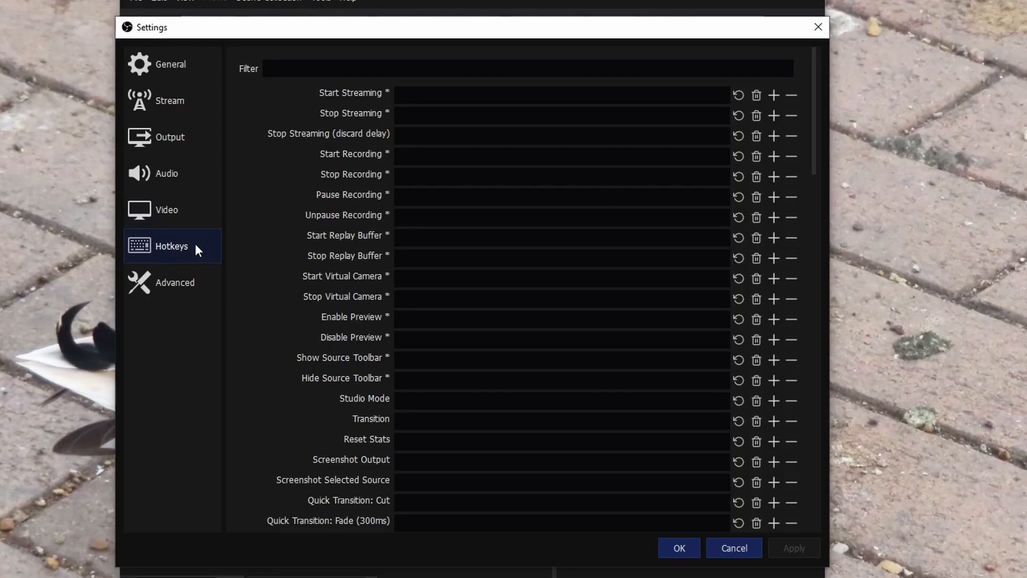
pyautogui.moveTo(236, 246)
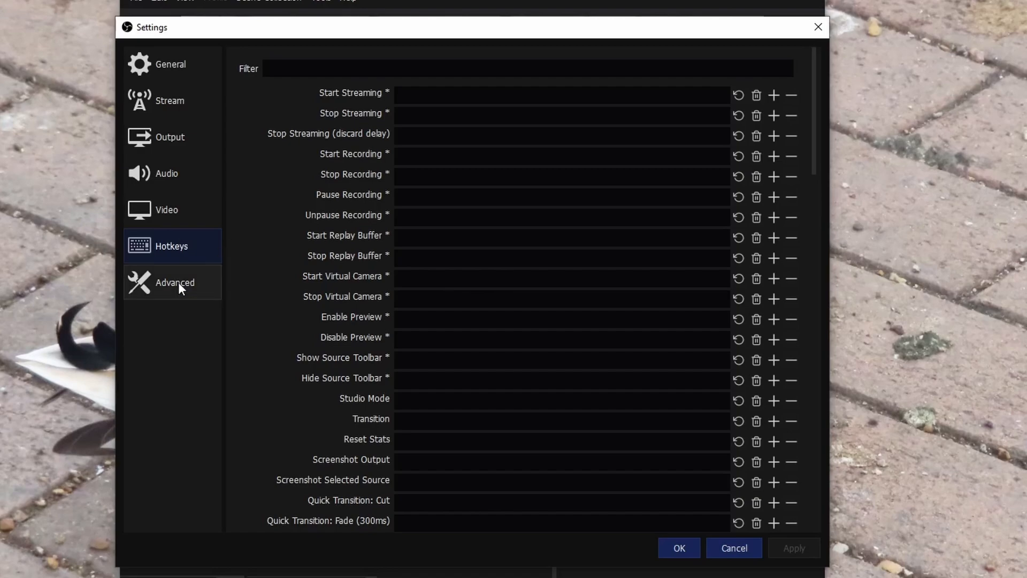
# Scroll the Advanced page through recording filename, stream delay and automatic reconnect sections
pyautogui.click(175, 282)
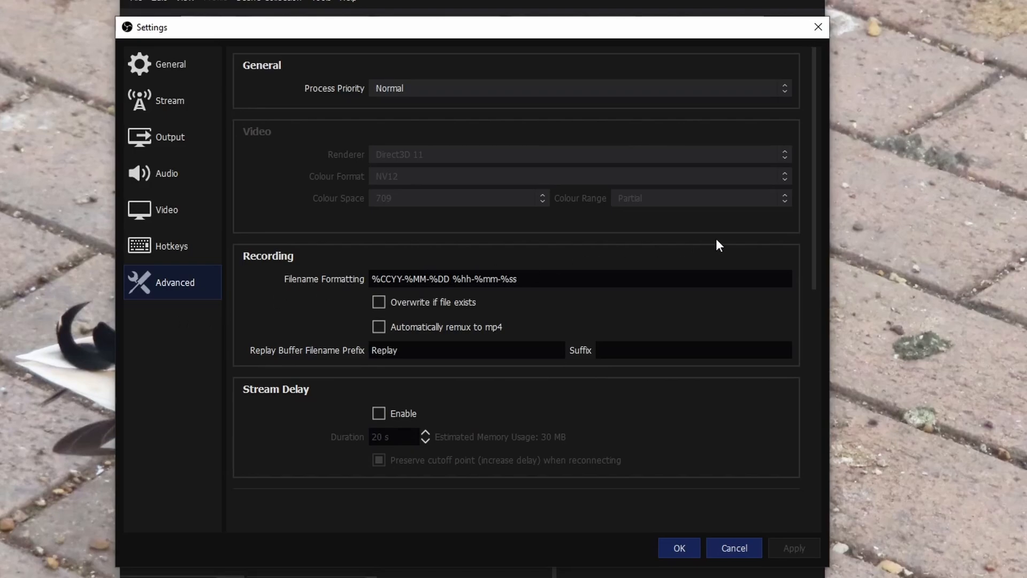
pyautogui.scroll(-3)
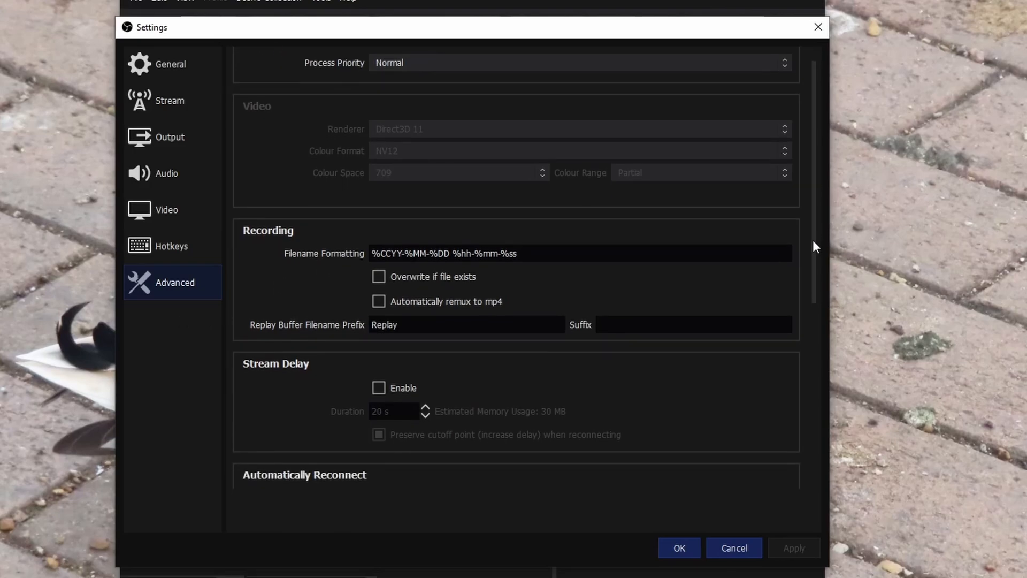
pyautogui.scroll(-3)
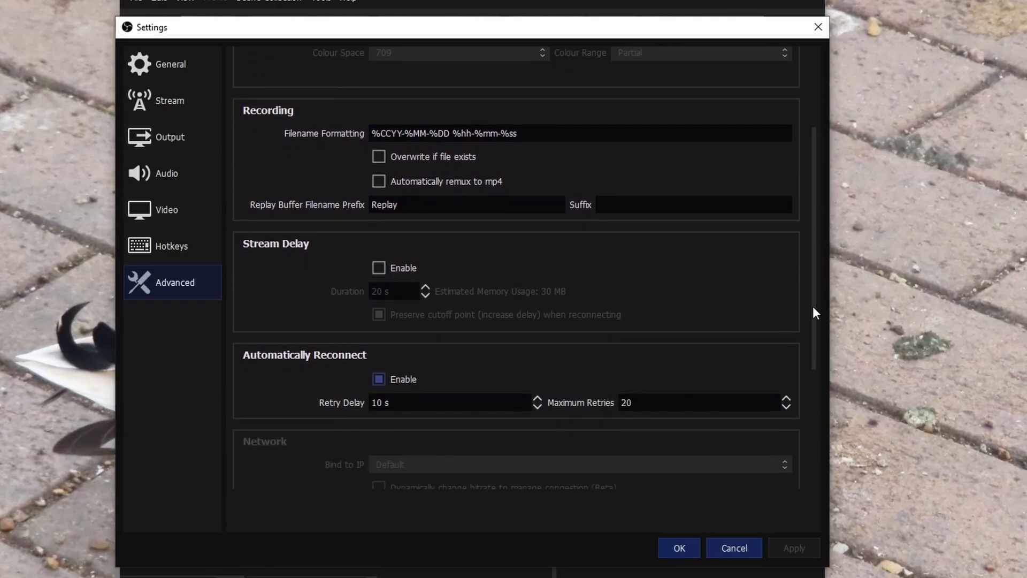
pyautogui.scroll(-3)
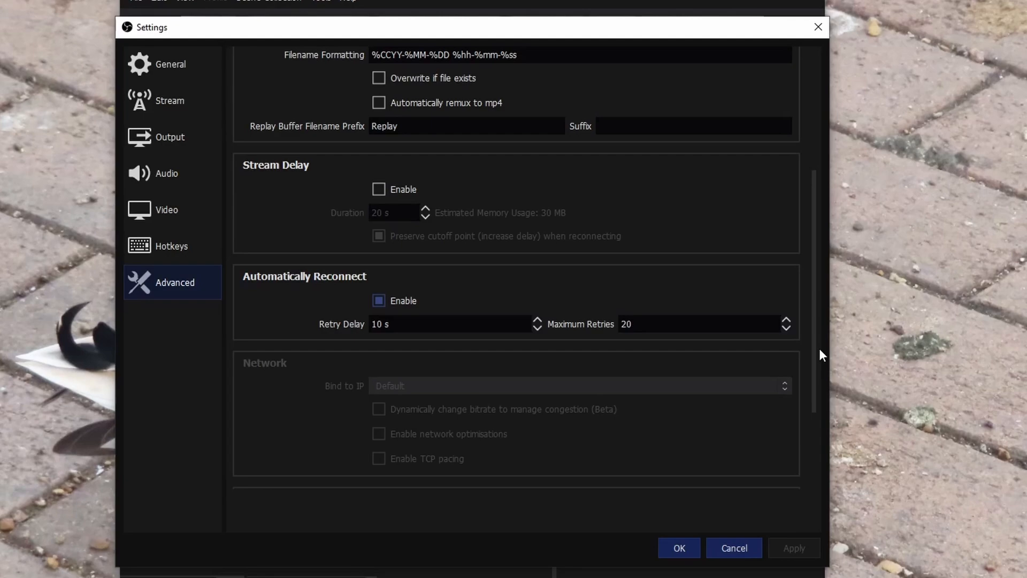
pyautogui.scroll(-3)
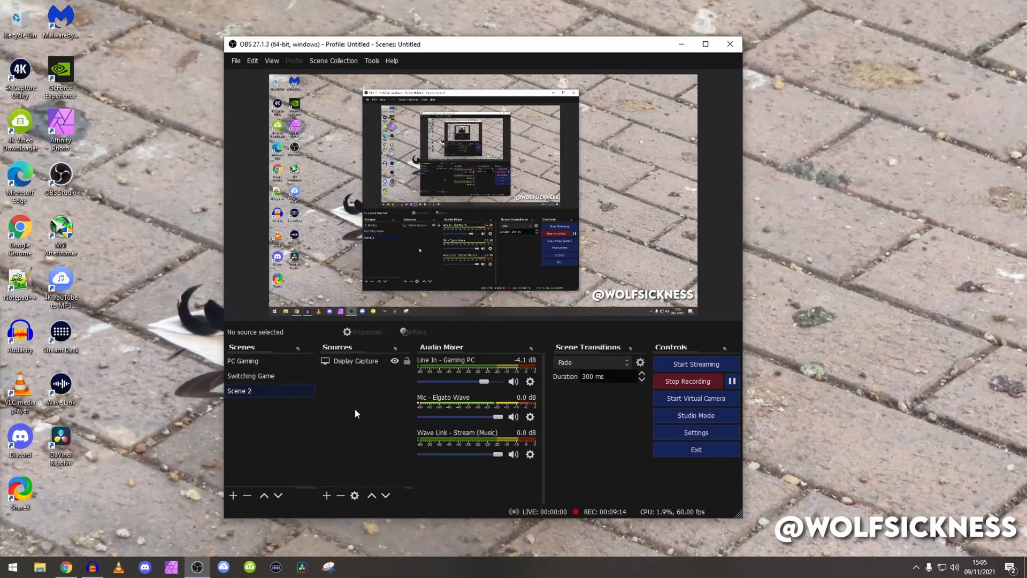
pyautogui.moveTo(304, 406)
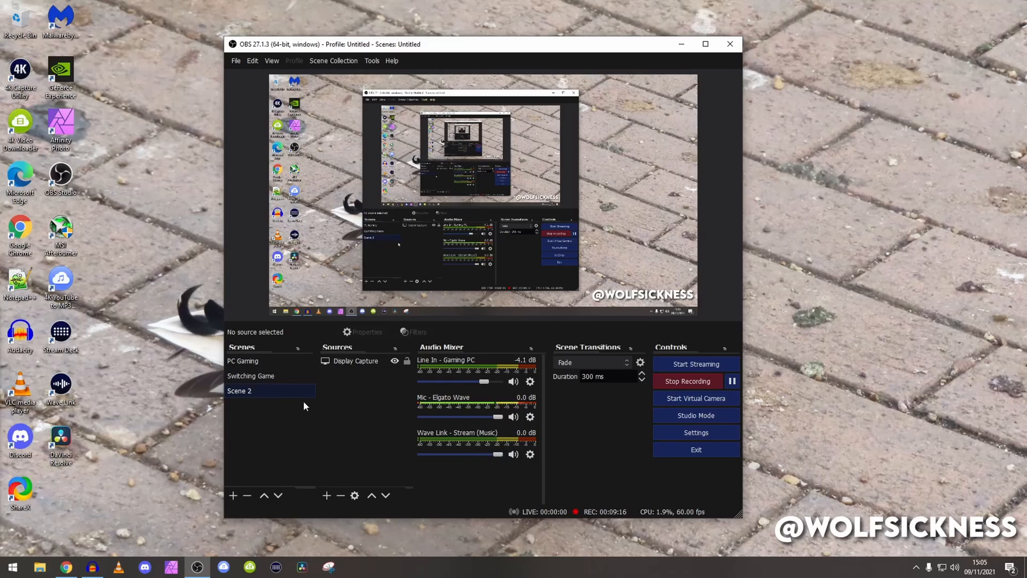